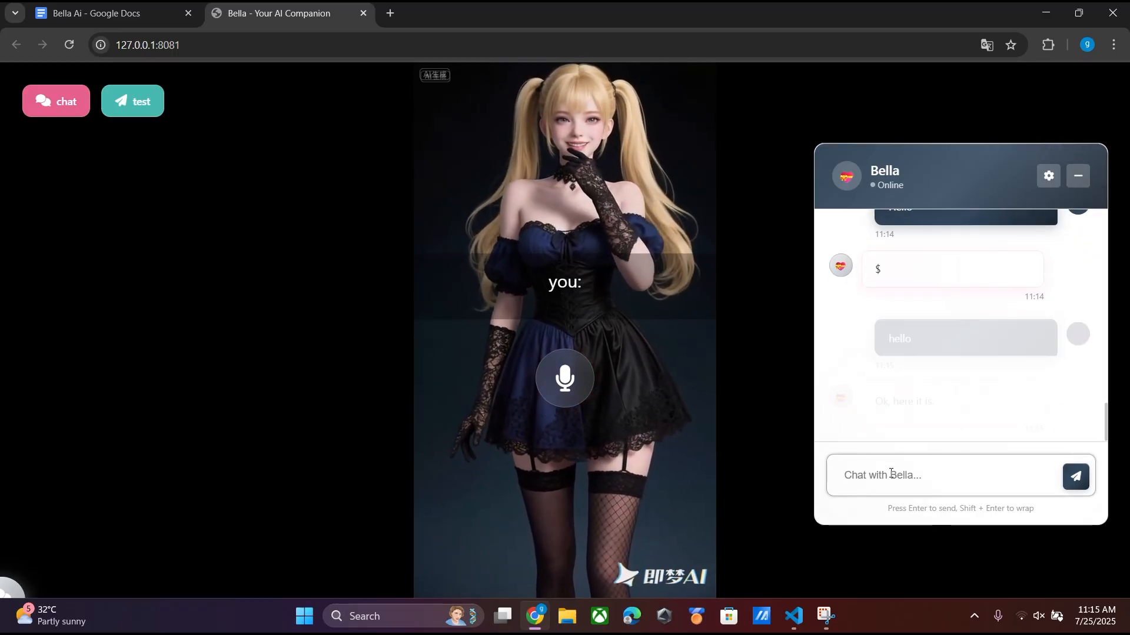
Review Bella's test replies, then stop the local http-server in the VS Code terminal.
{"action": "left_click", "coordinate": [131, 100]}
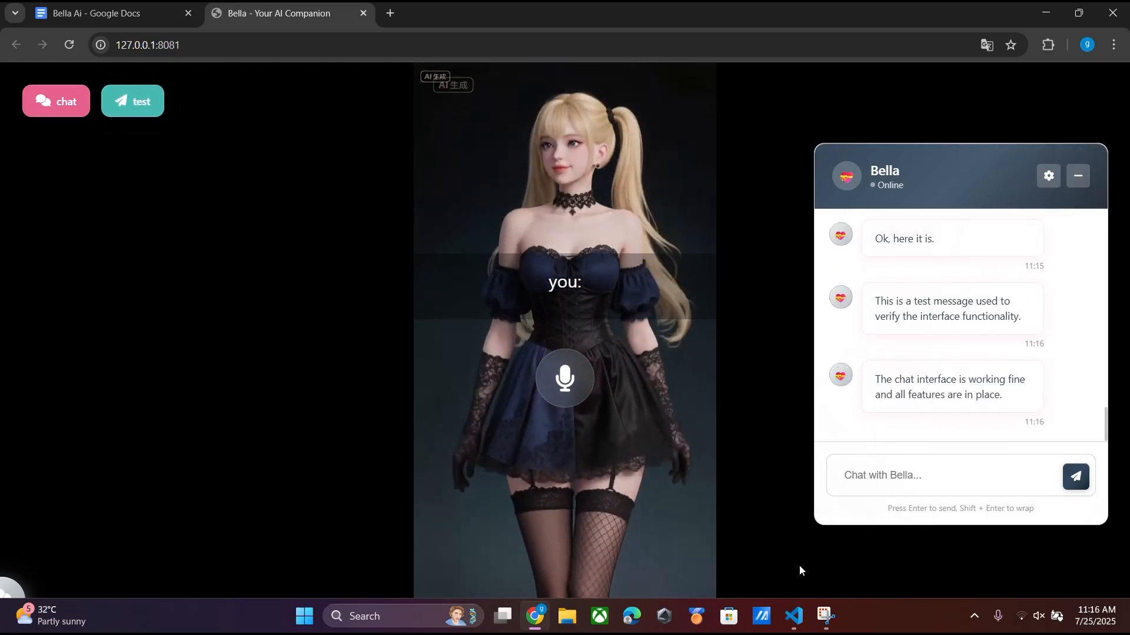
{"action": "left_click", "coordinate": [792, 616]}
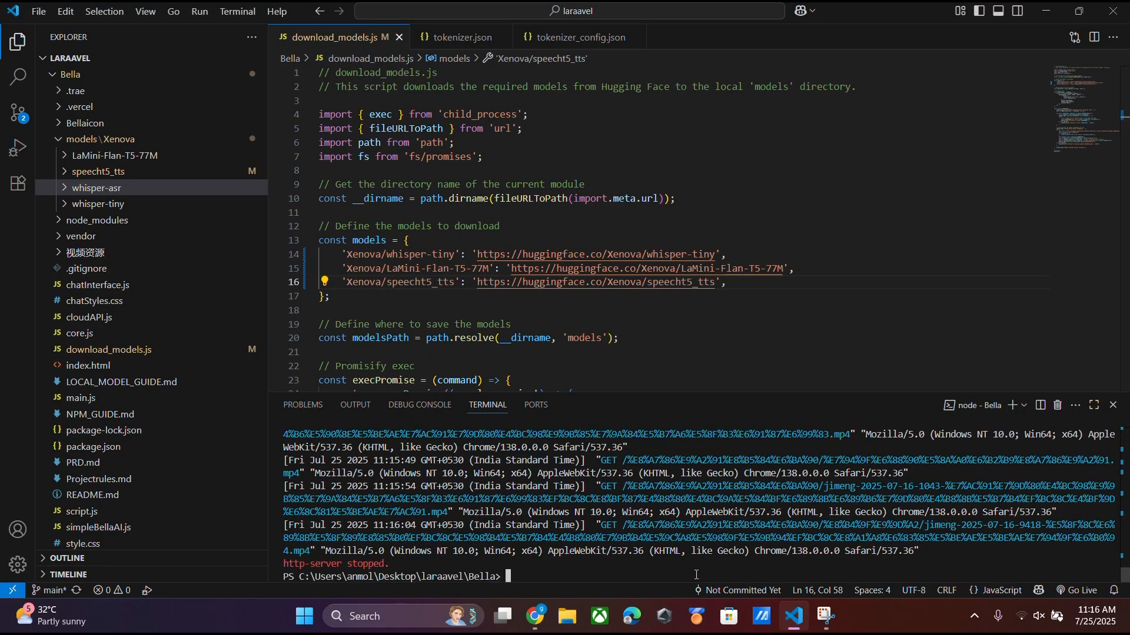
Create a desktop folder named 'project' and open it with Visual Studio Code.
{"action": "left_click", "coordinate": [535, 617]}
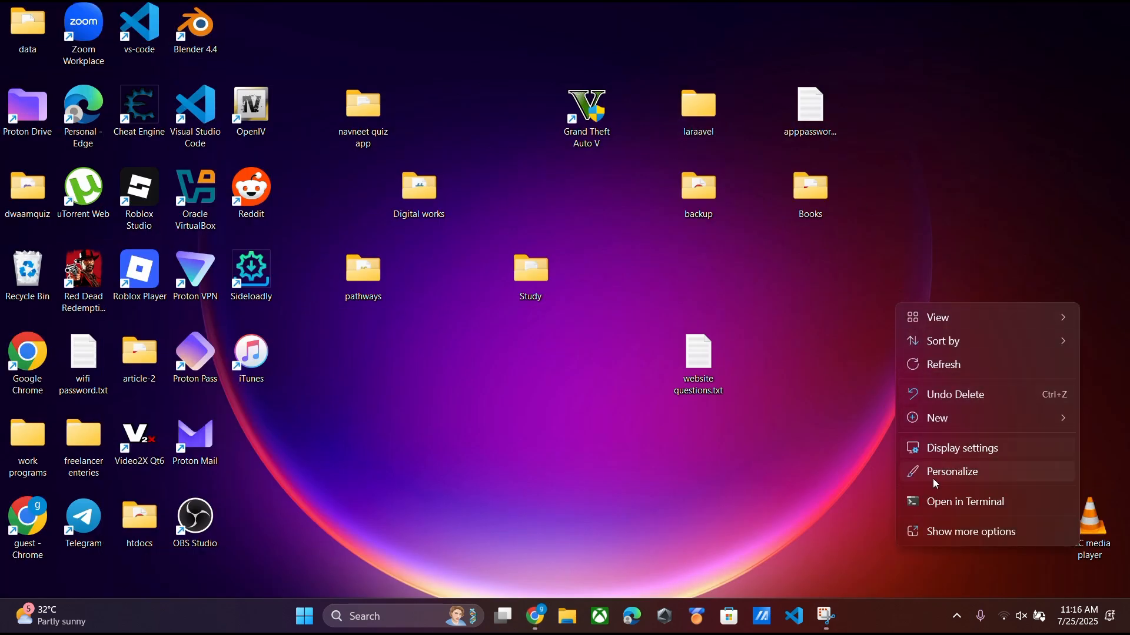
{"action": "left_click", "coordinate": [938, 418]}
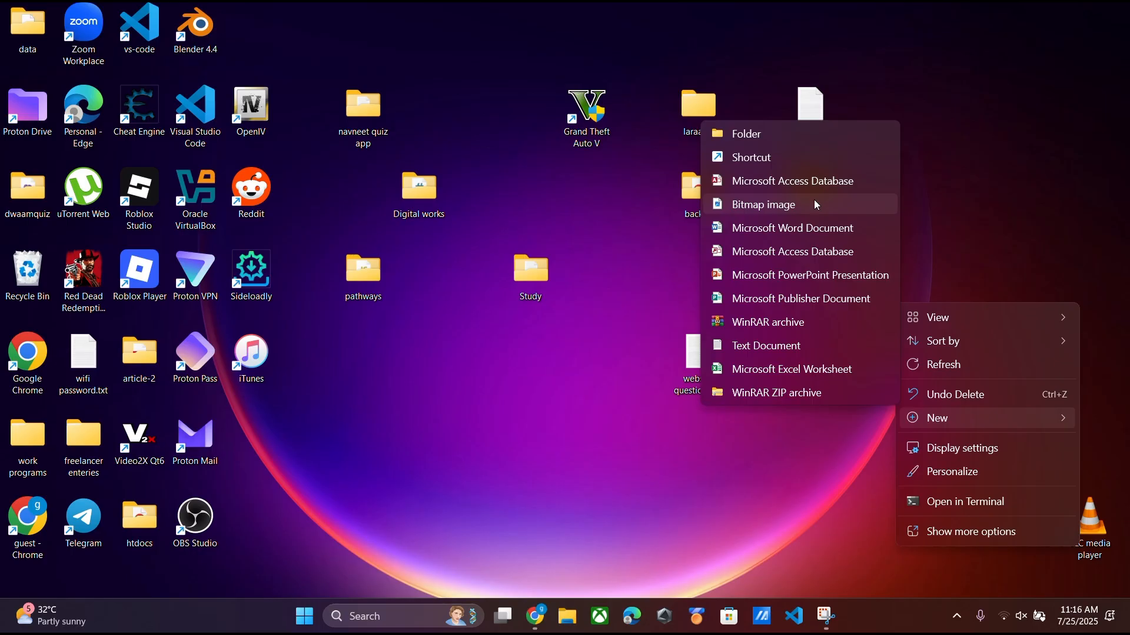
{"action": "left_click", "coordinate": [746, 134]}
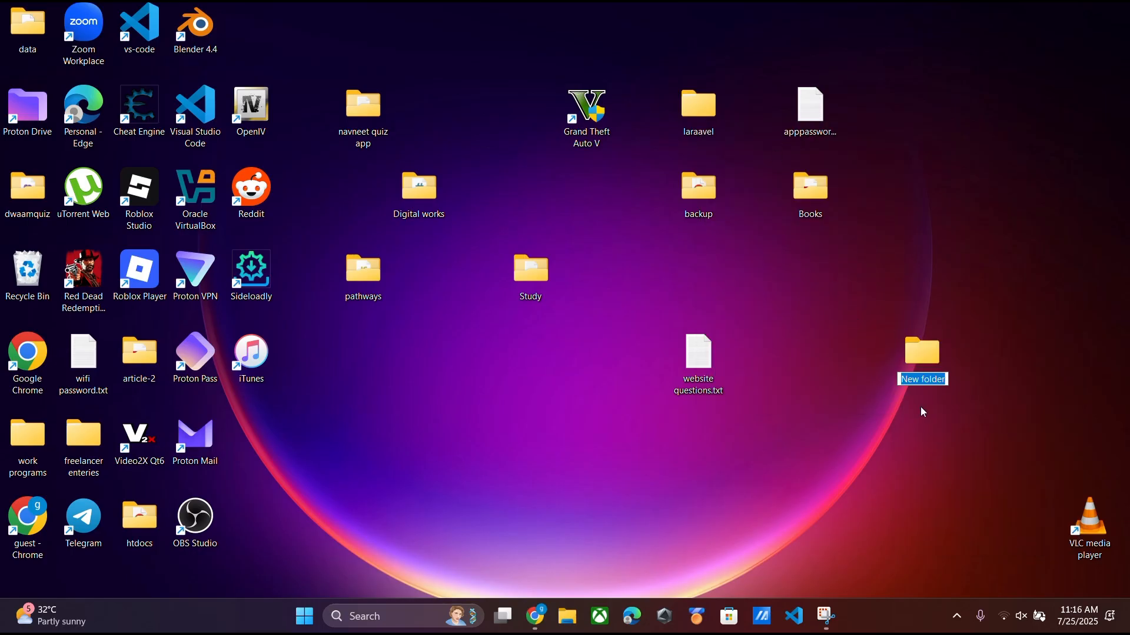
{"action": "type", "text": "proj"}
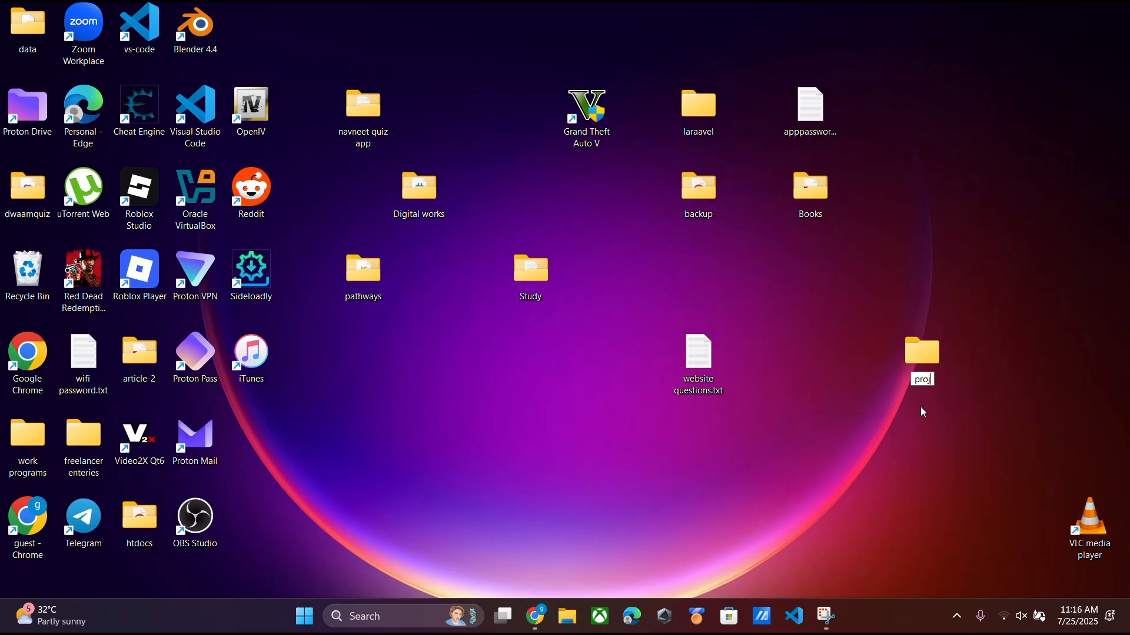
{"action": "type", "text": "ect"}
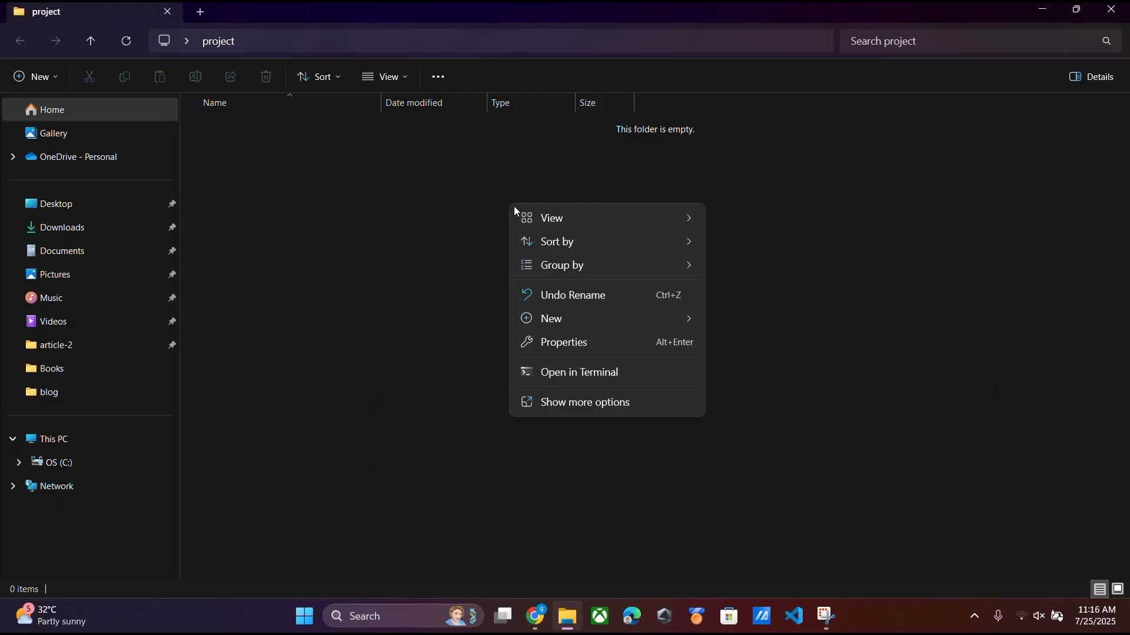
{"action": "left_click", "coordinate": [585, 402]}
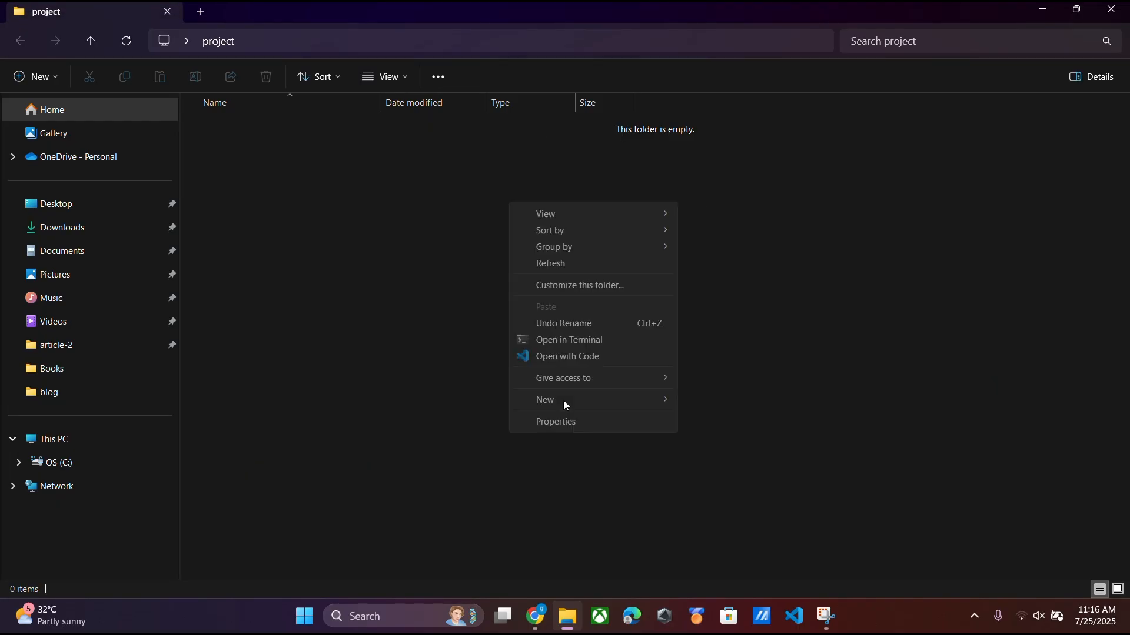
{"action": "mouse_move", "coordinate": [623, 365]}
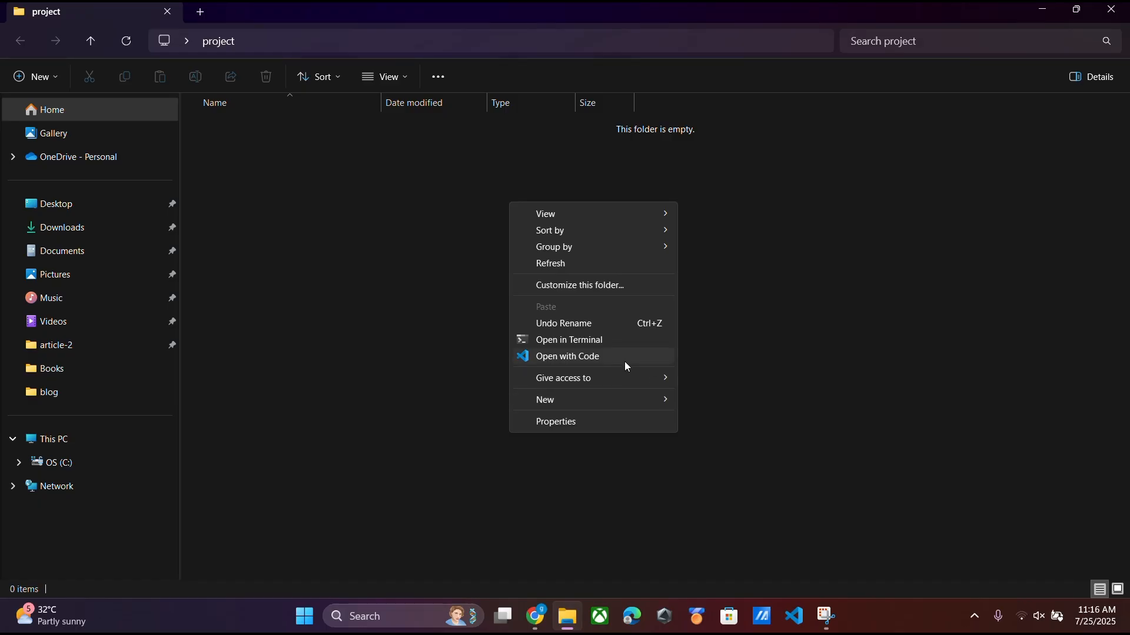
{"action": "left_click", "coordinate": [567, 356]}
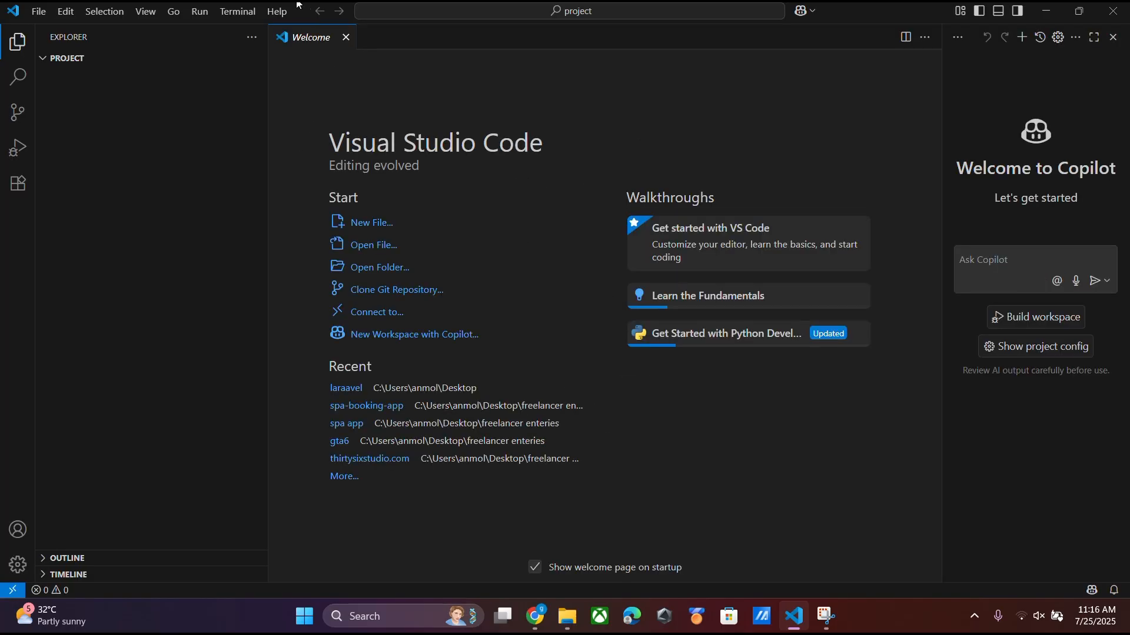
{"action": "left_click", "coordinate": [237, 11]}
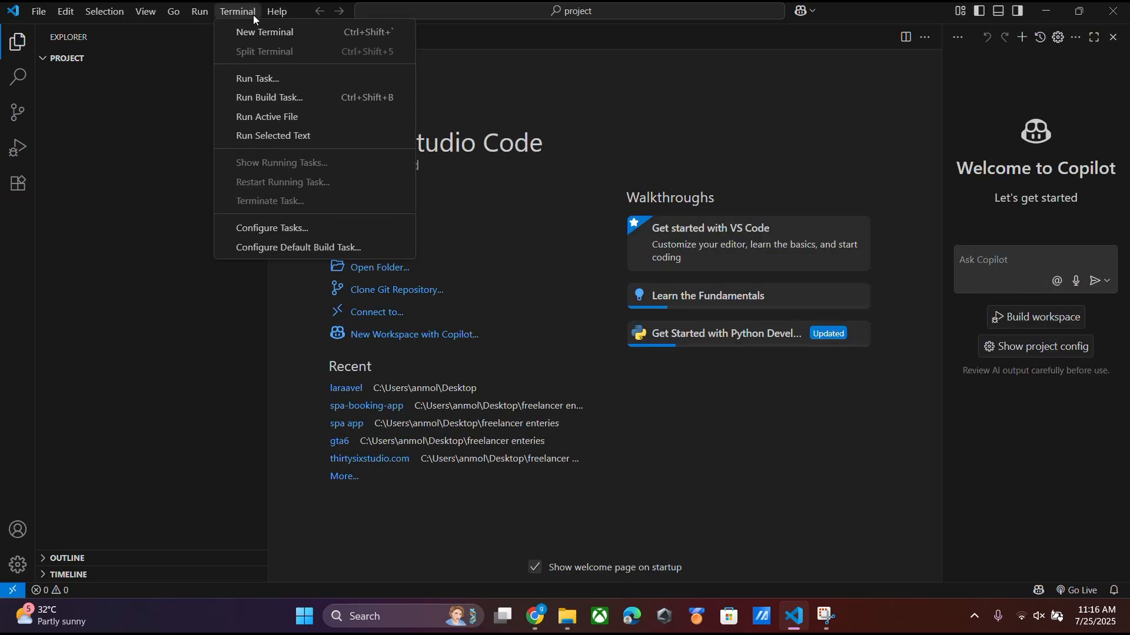
{"action": "left_click", "coordinate": [264, 32]}
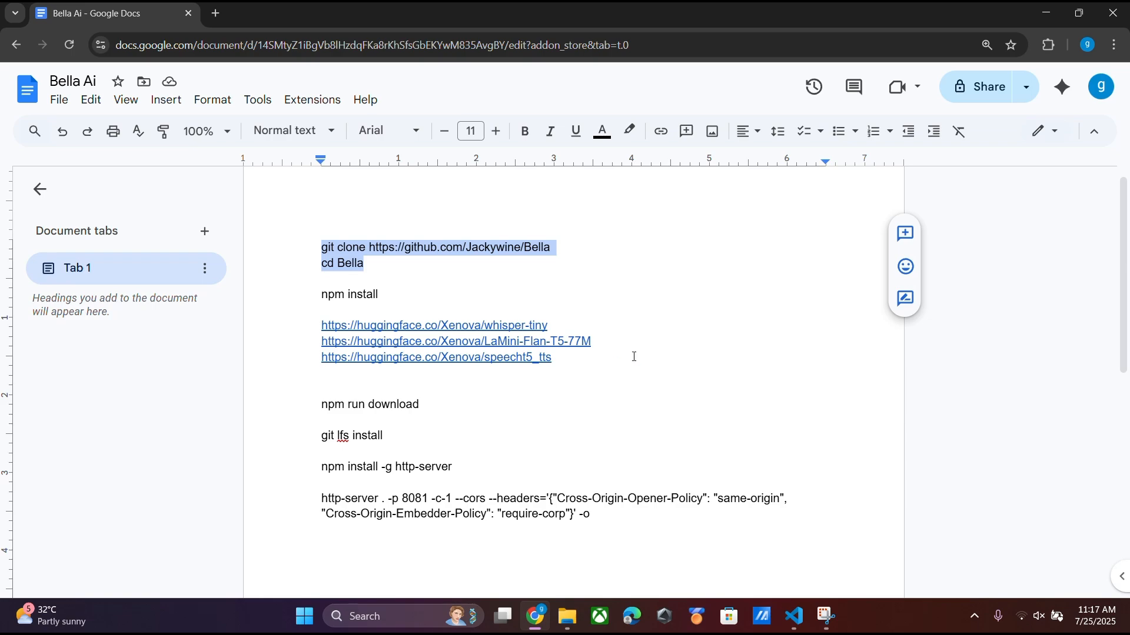
{"action": "left_click", "coordinate": [792, 620]}
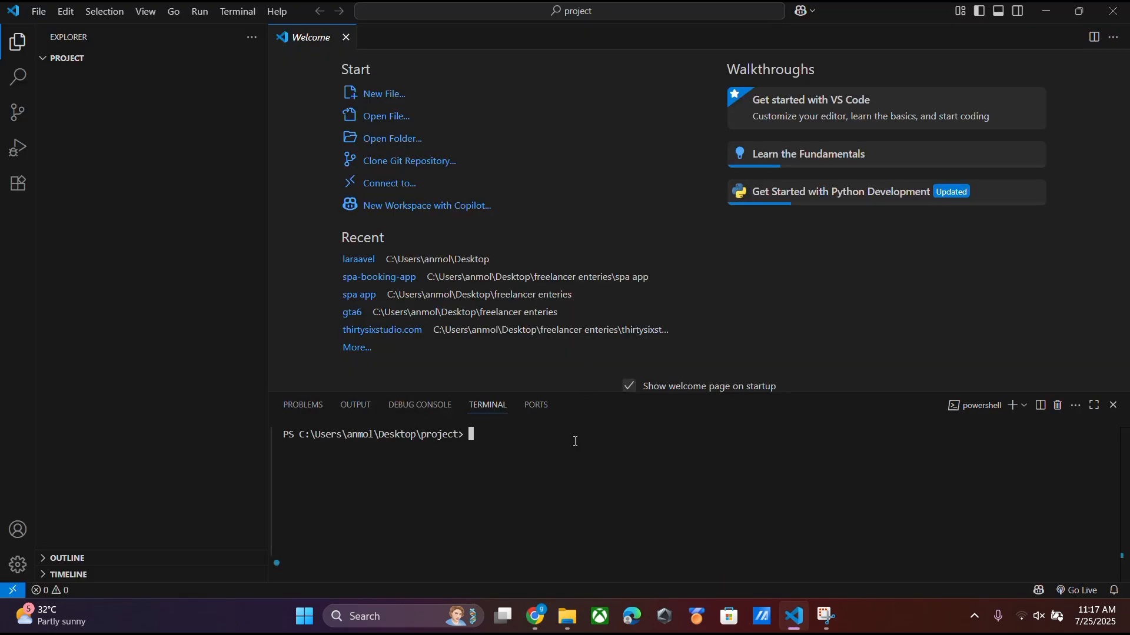
{"action": "type", "text": "git clone https://github.com/Jackywine/Bella"}
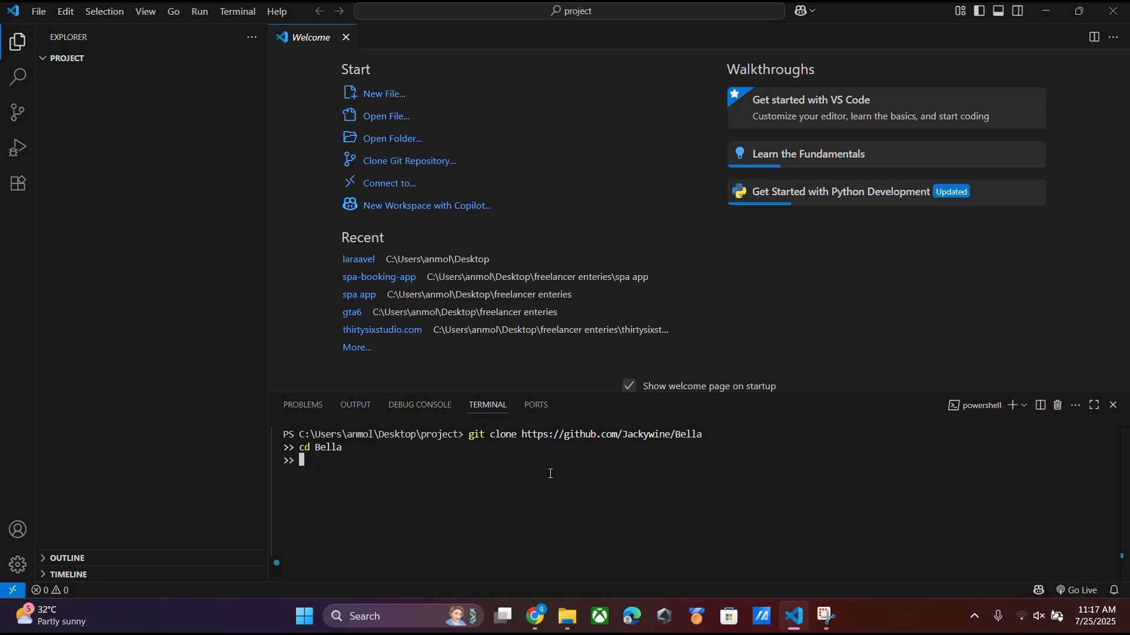
{"action": "mouse_move", "coordinate": [517, 32]}
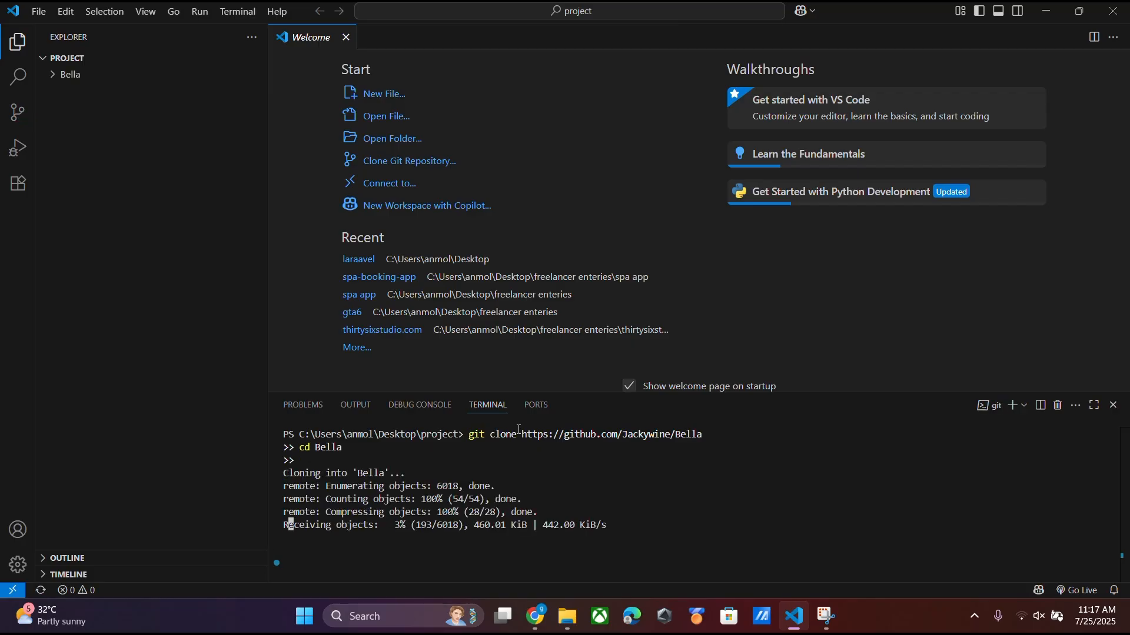
{"action": "left_click", "coordinate": [69, 74]}
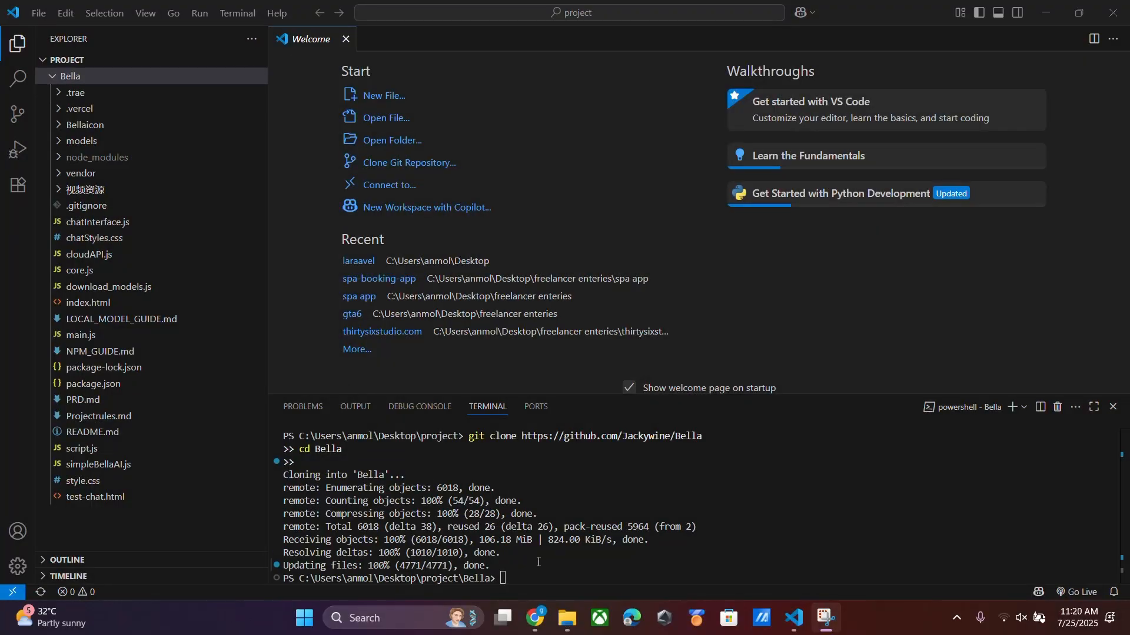
Run npm install inside Bella, then open download_models.js.
{"action": "left_click", "coordinate": [535, 617]}
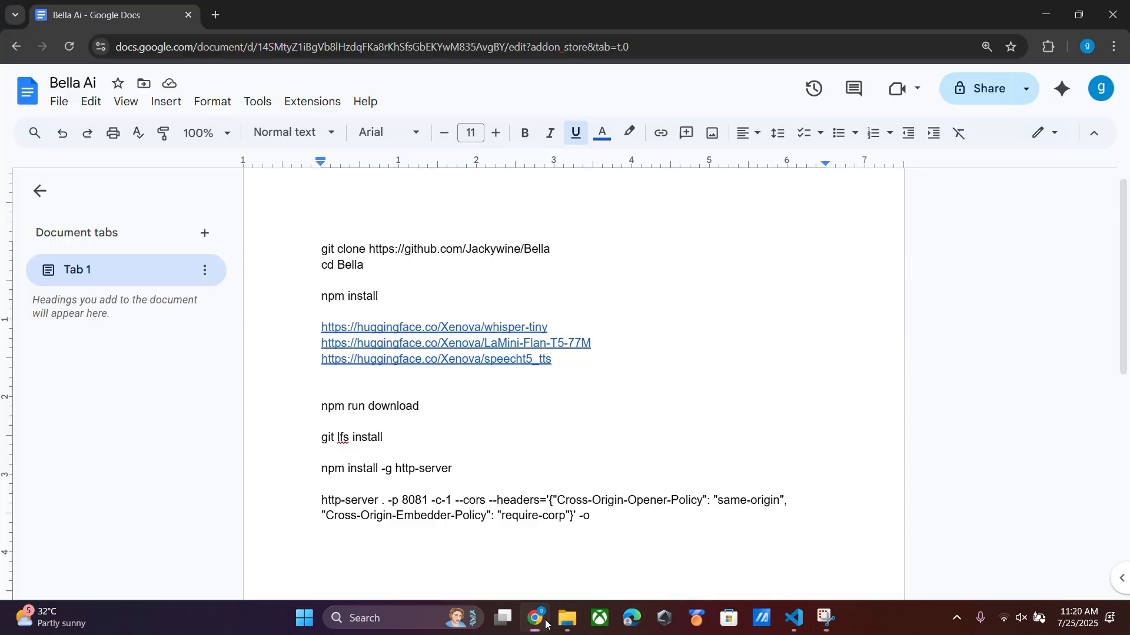
{"action": "double_click", "coordinate": [349, 296]}
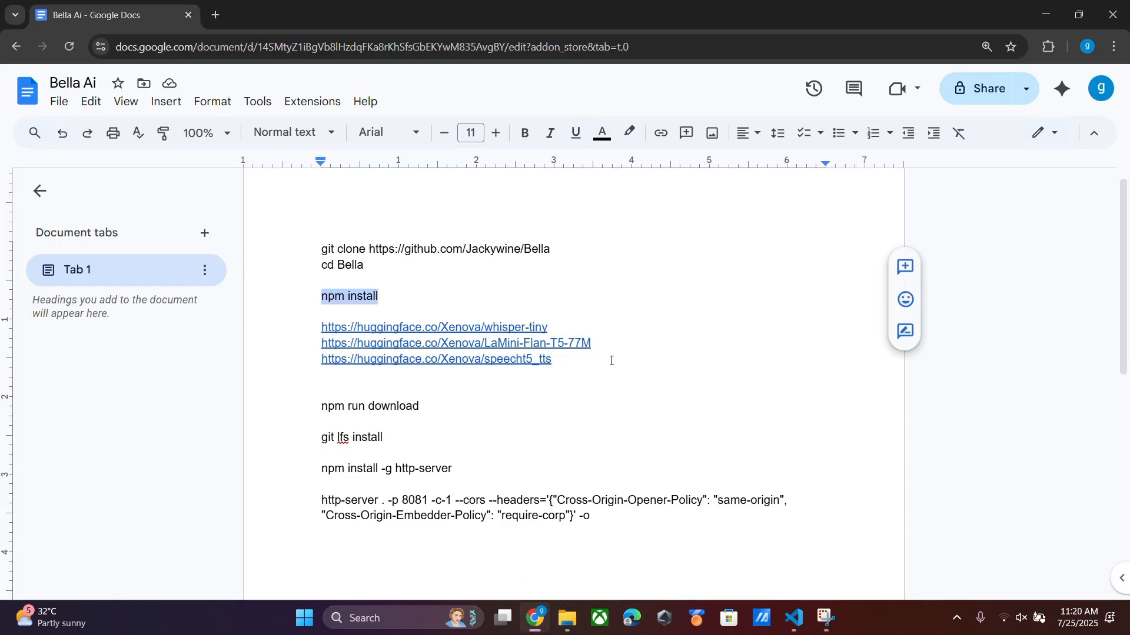
{"action": "left_click", "coordinate": [793, 618]}
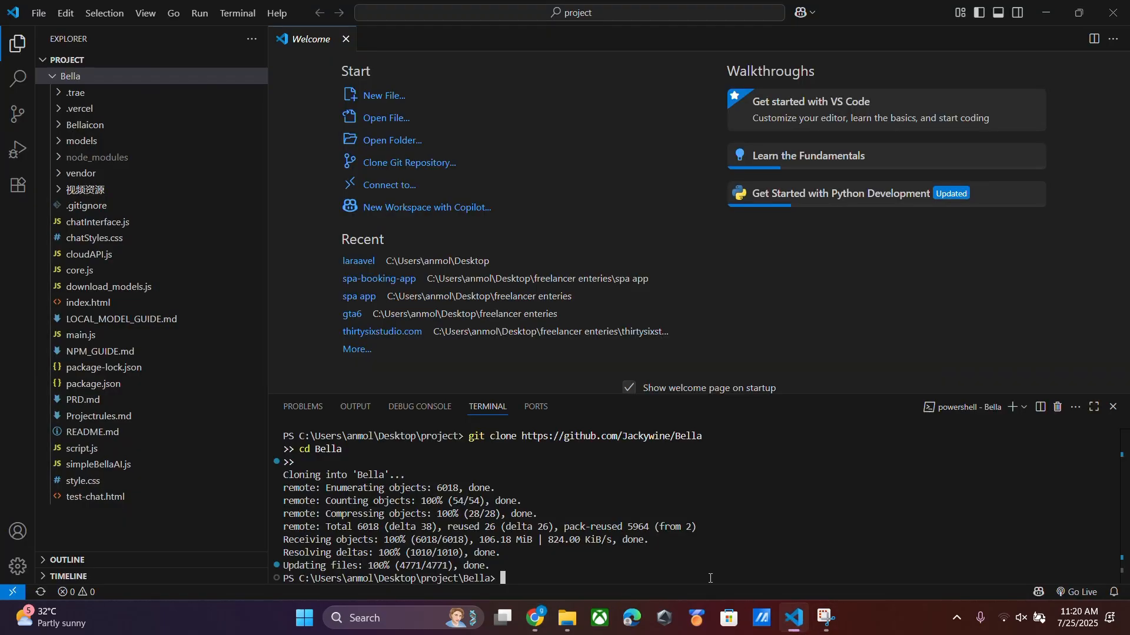
{"action": "type", "text": "npm install"}
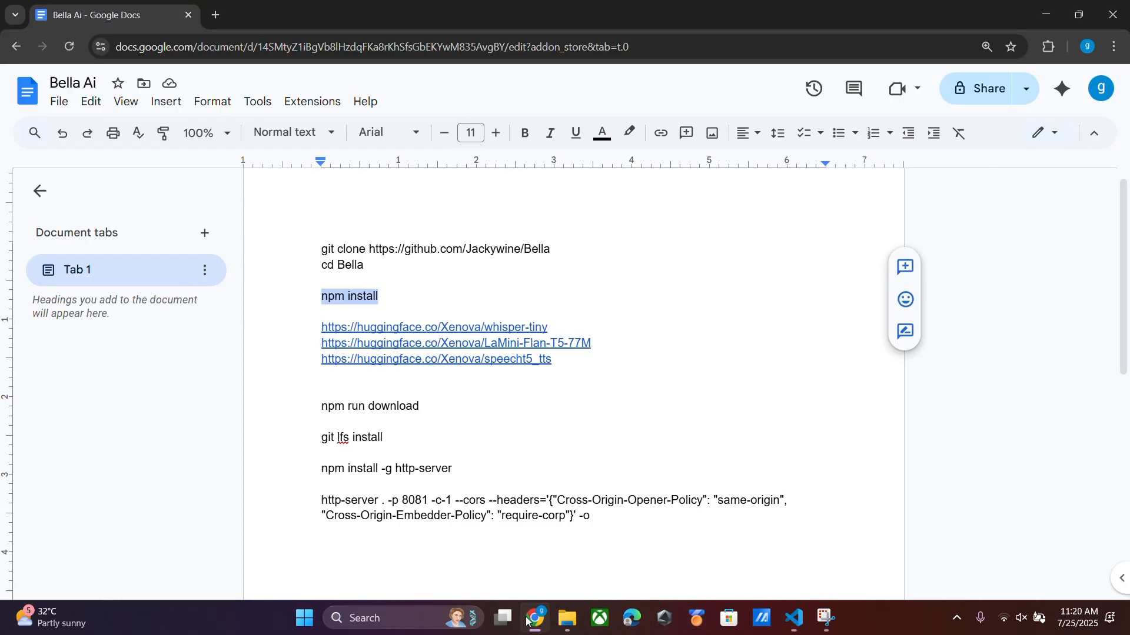
{"action": "mouse_move", "coordinate": [794, 622]}
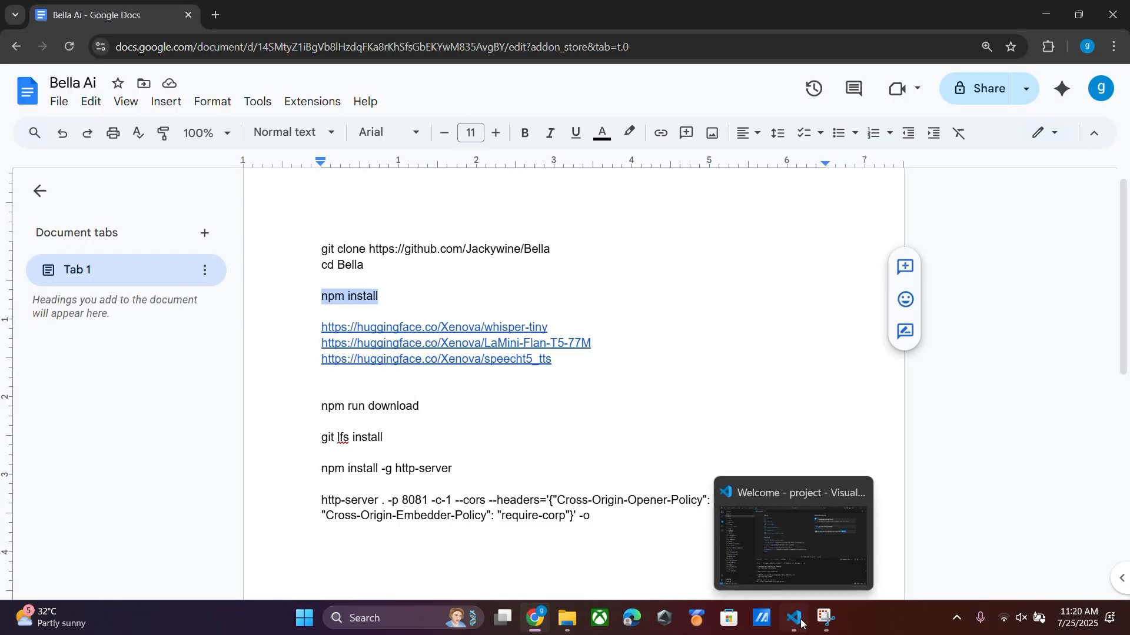
{"action": "left_click", "coordinate": [795, 622]}
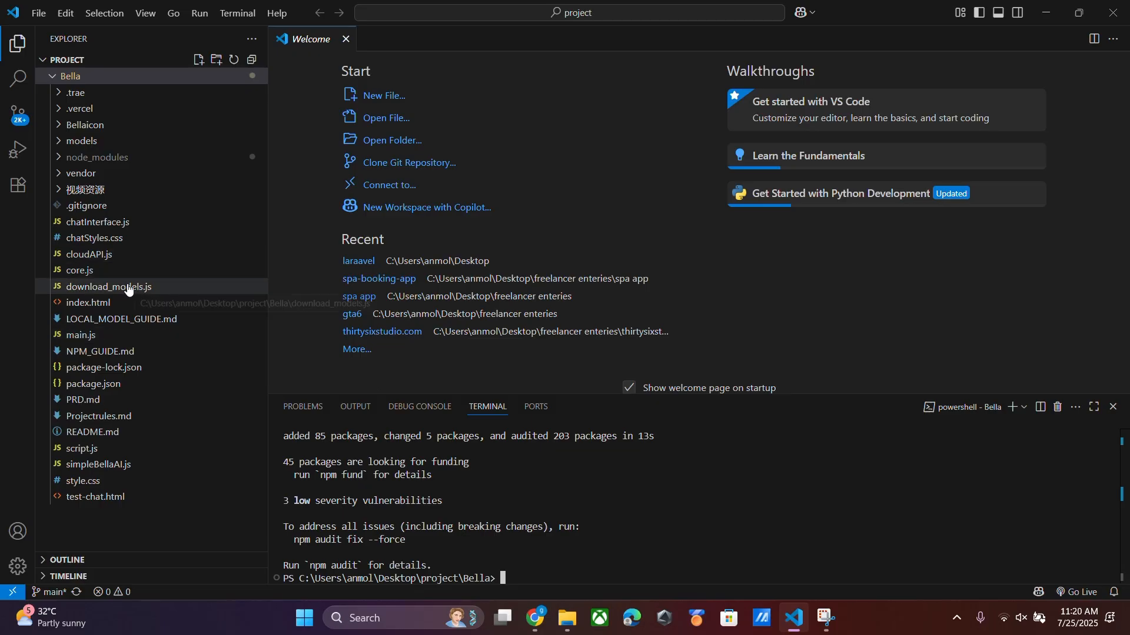
{"action": "double_click", "coordinate": [108, 286]}
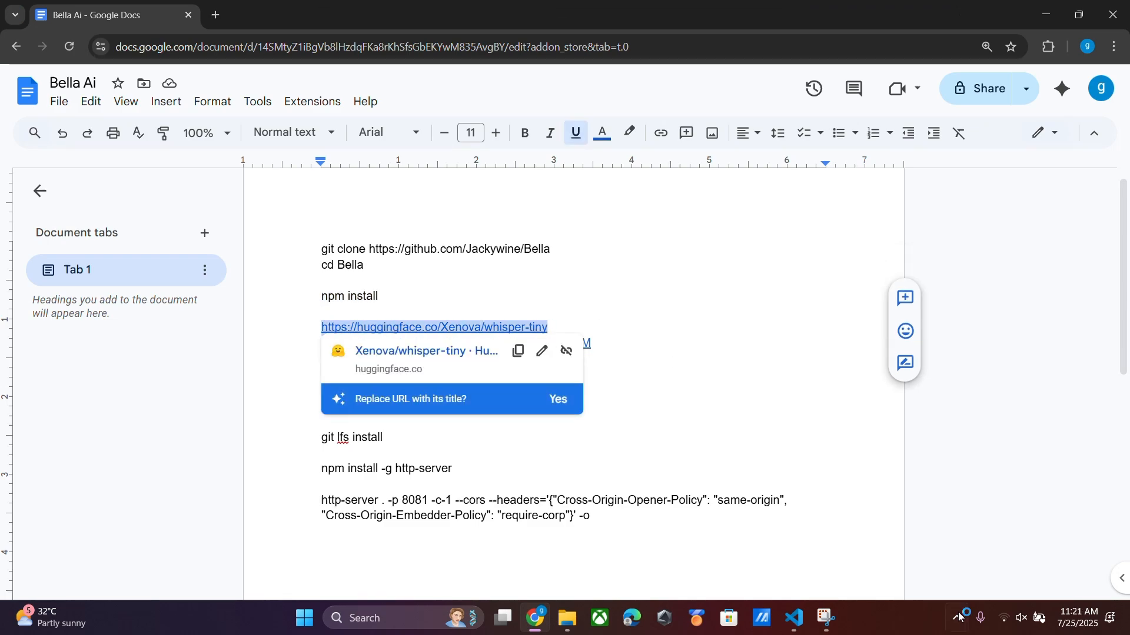
Replace the hf-mirror model URLs with huggingface.co links, starting with Xenova/LaMini-Flan-T5-77M.
{"action": "left_click", "coordinate": [792, 622]}
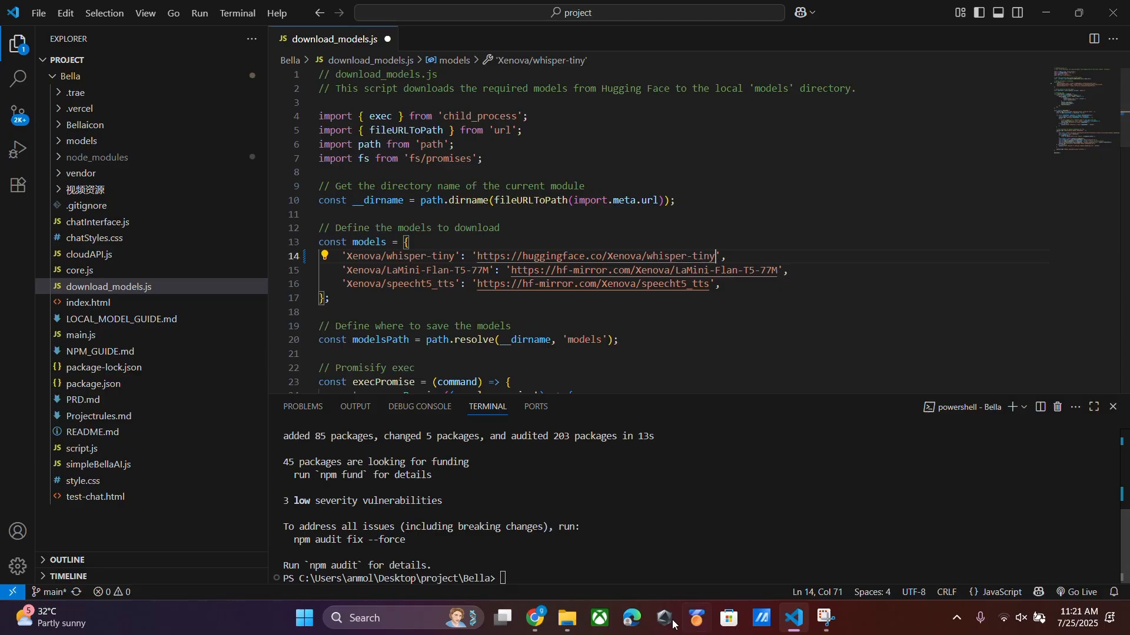
{"action": "left_click", "coordinate": [535, 619]}
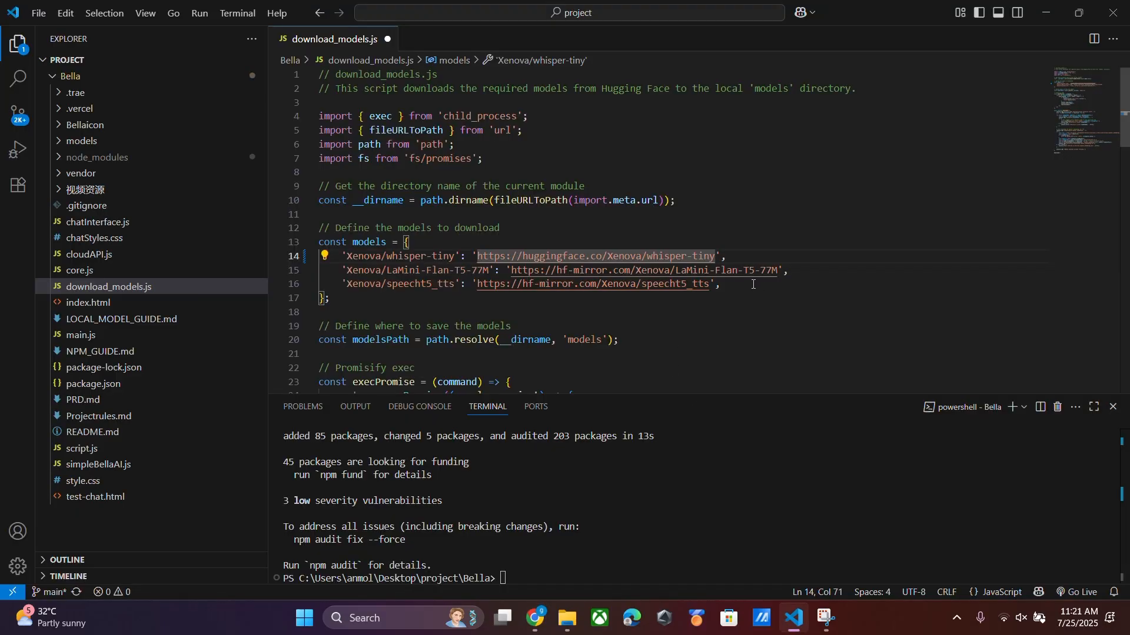
{"action": "left_click_drag", "start_coordinate": [512, 270], "coordinate": [779, 270]}
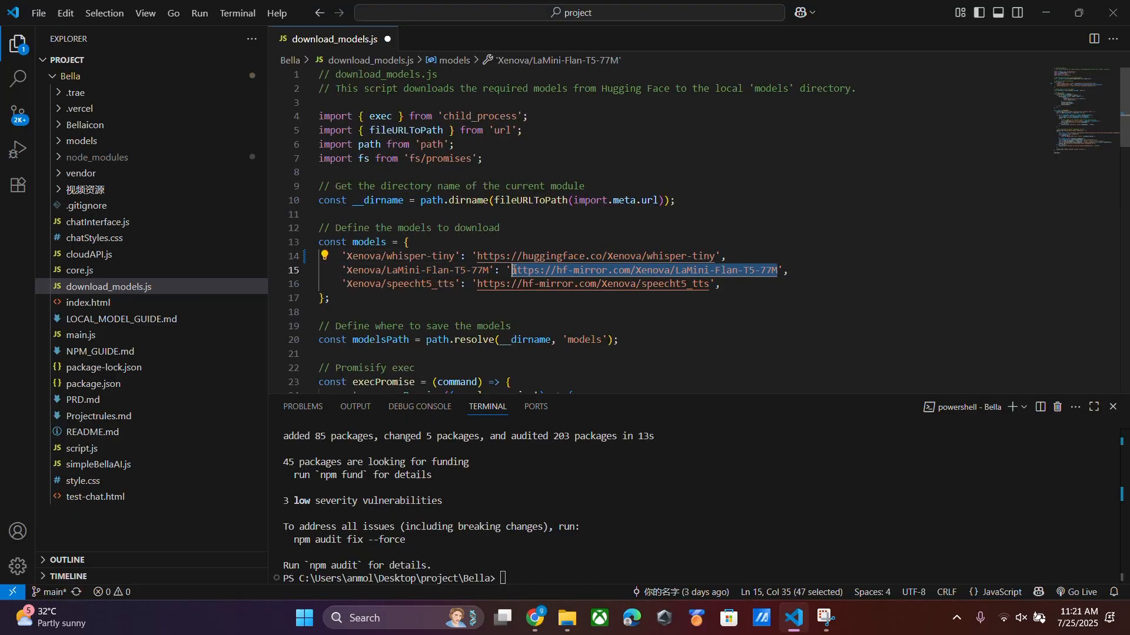
{"action": "type", "text": "https://huggingface.co/Xenova/LaMini-Flan-T5-77M"}
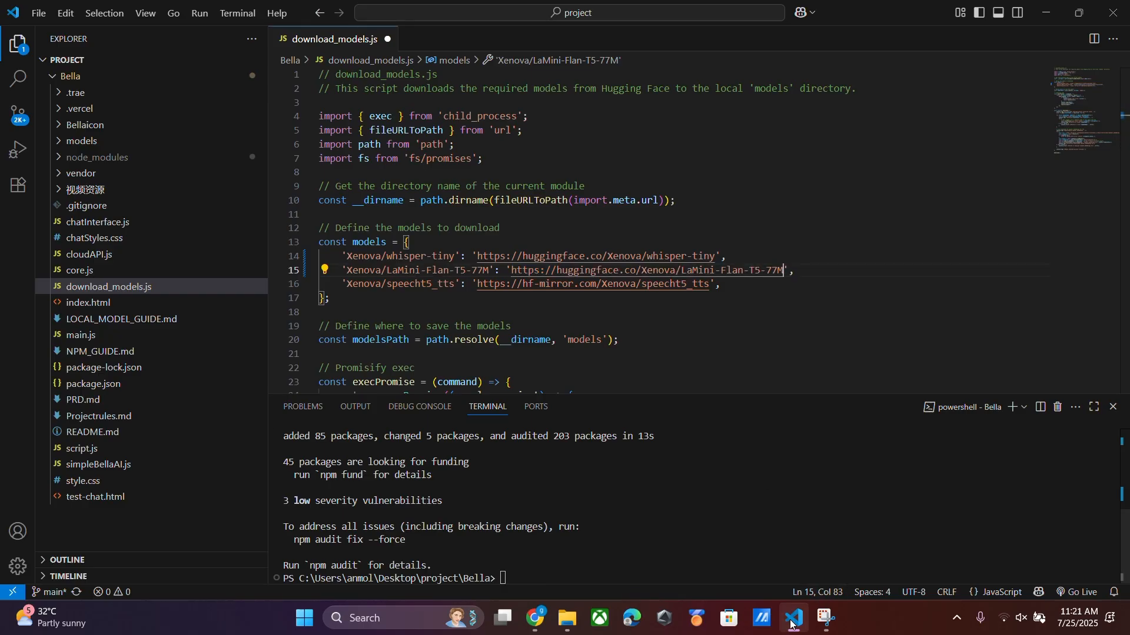
{"action": "left_click", "coordinate": [821, 623]}
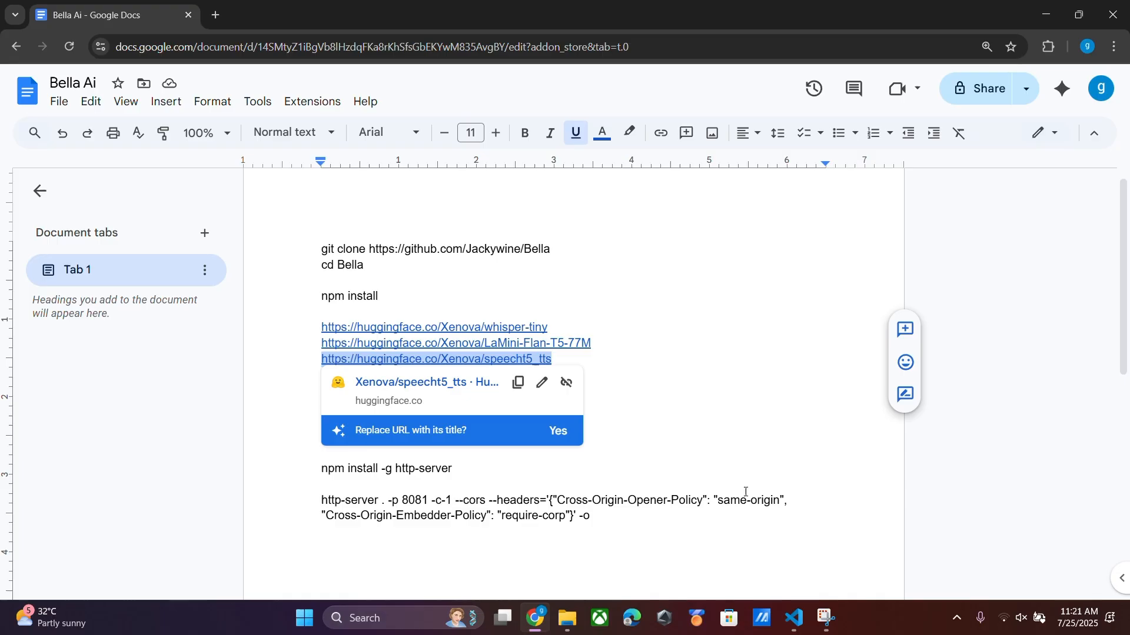
{"action": "mouse_move", "coordinate": [538, 619]}
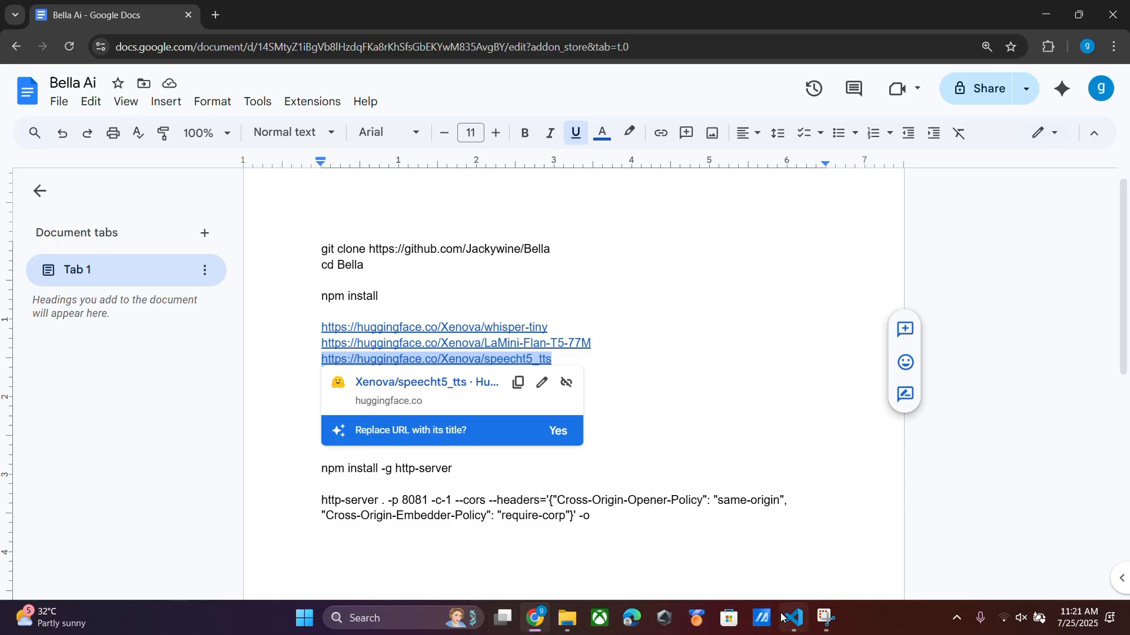
{"action": "left_click", "coordinate": [793, 619]}
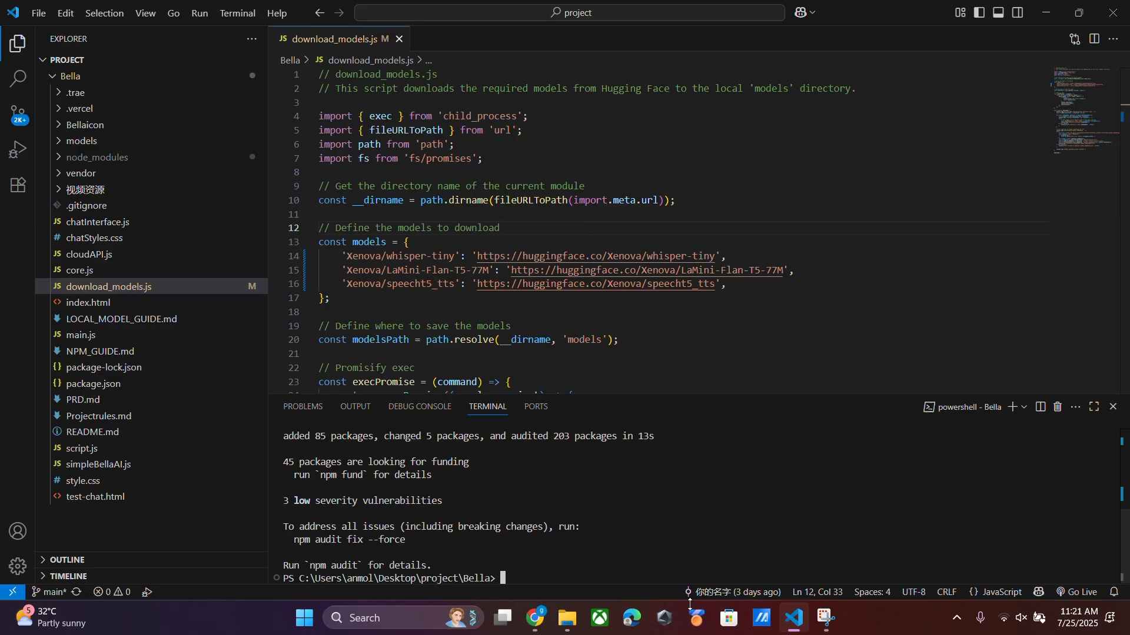
Run npm run download in the terminal to start fetching the models.
{"action": "left_click", "coordinate": [536, 618]}
{"action": "type", "text": "npm run download"}
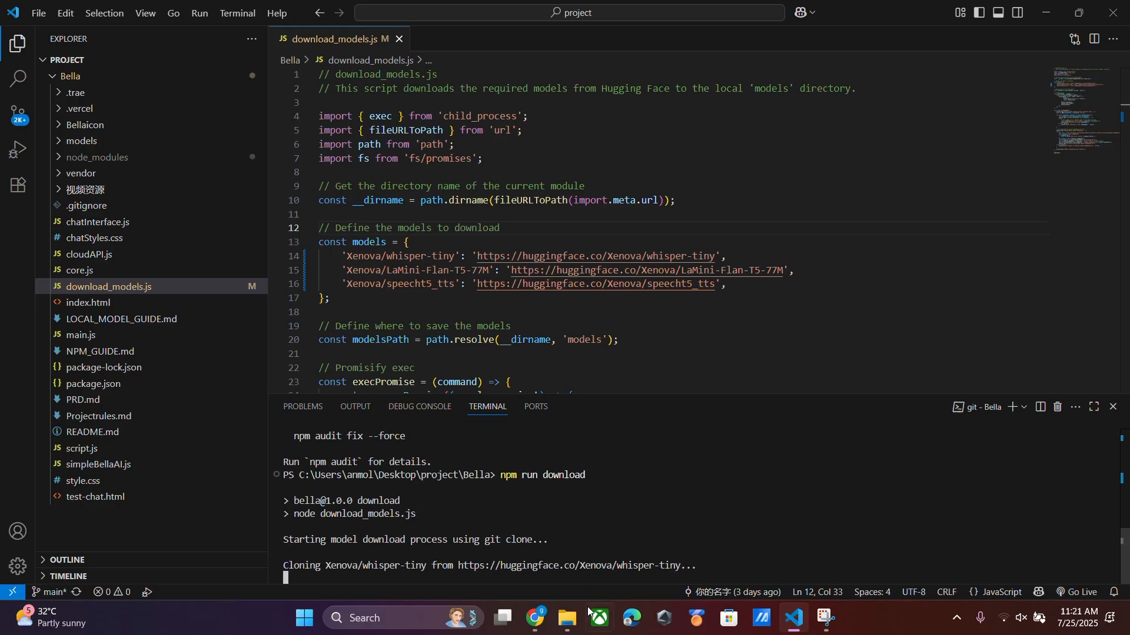
{"action": "mouse_move", "coordinate": [536, 621]}
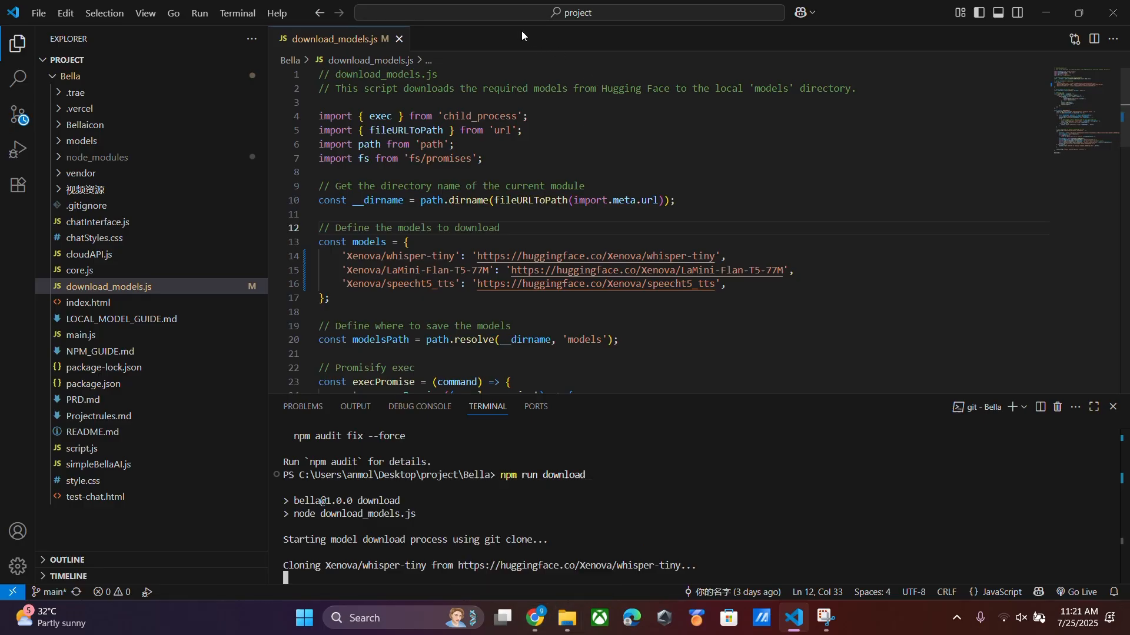
{"action": "mouse_move", "coordinate": [522, 34]}
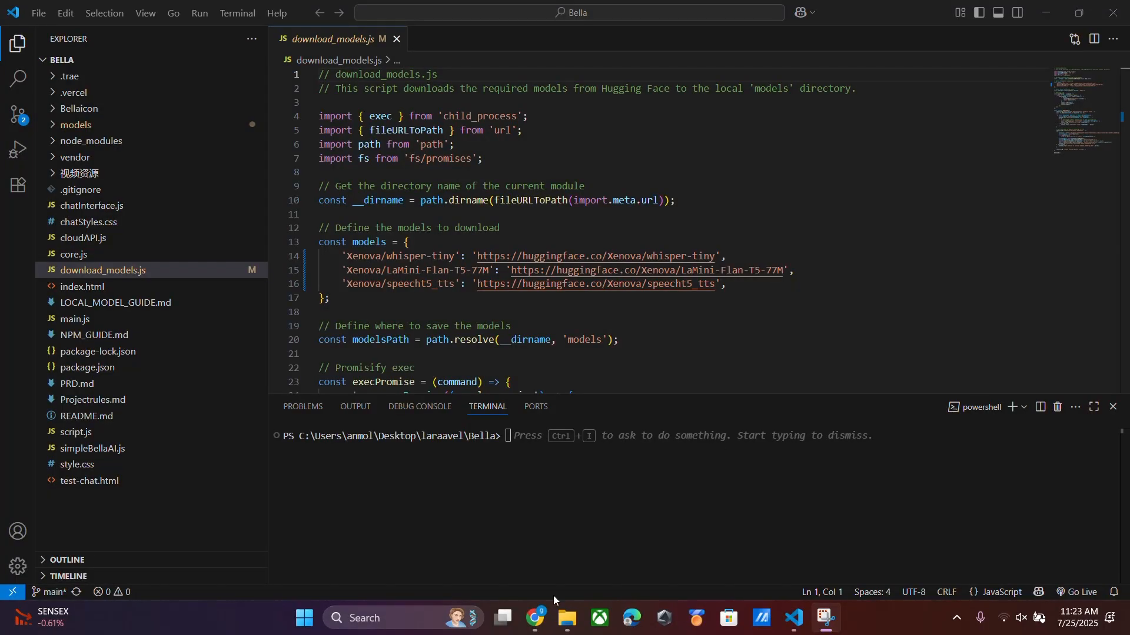
Run git lfs install and npm install -g http-server, then serve Bella on port 8081 with CORS.
{"action": "left_click", "coordinate": [536, 617]}
{"action": "type", "text": "git lfs install"}
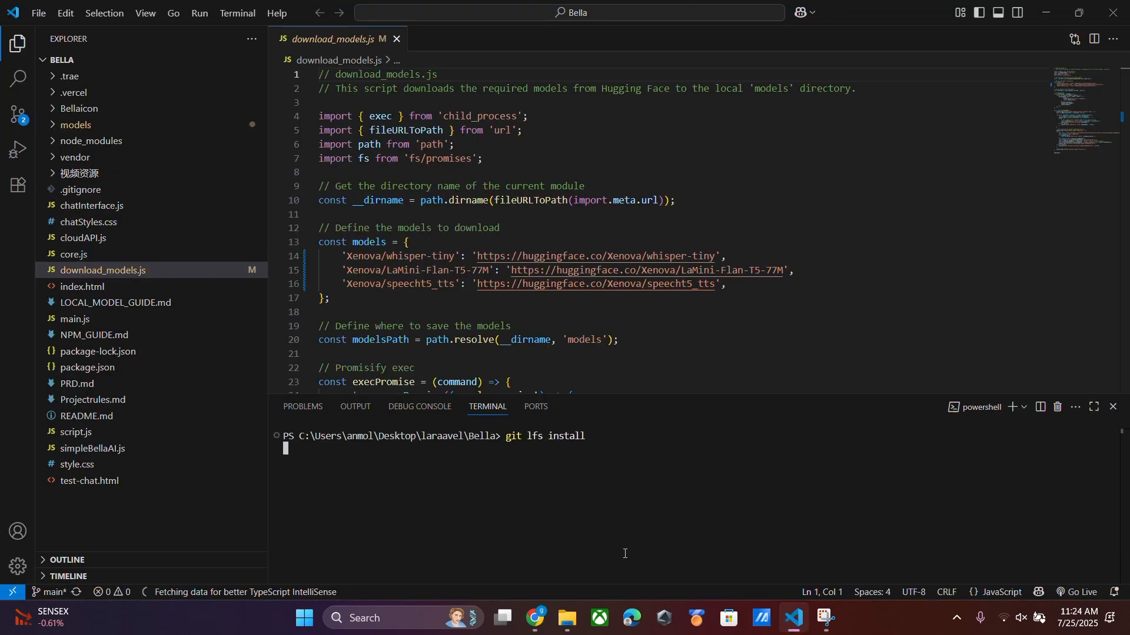
{"action": "left_click", "coordinate": [535, 621]}
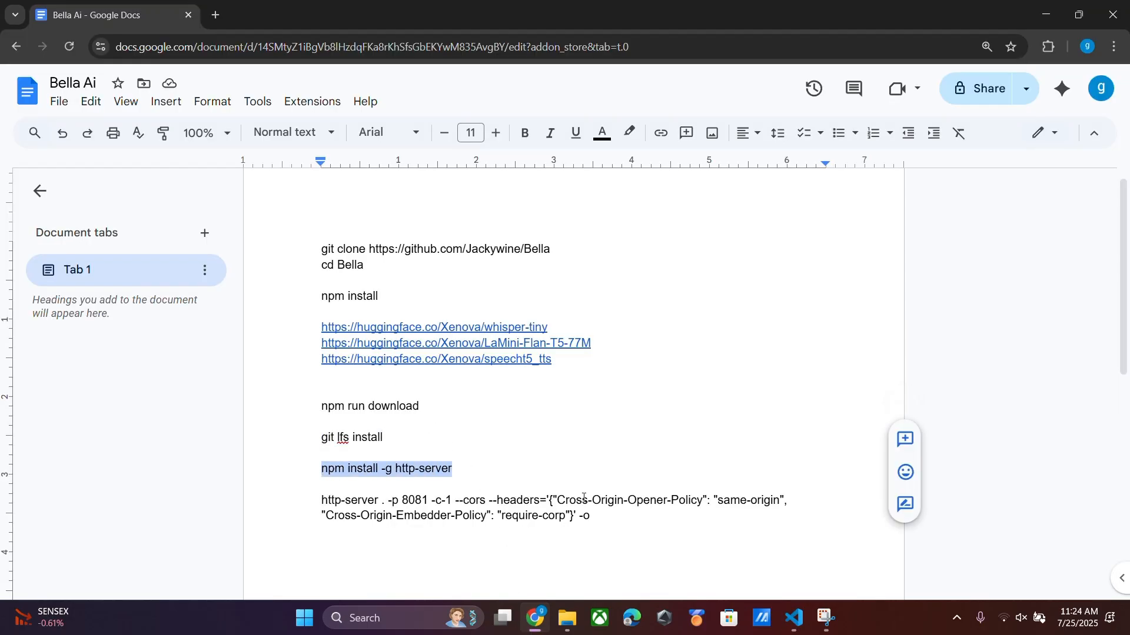
{"action": "left_click", "coordinate": [793, 623]}
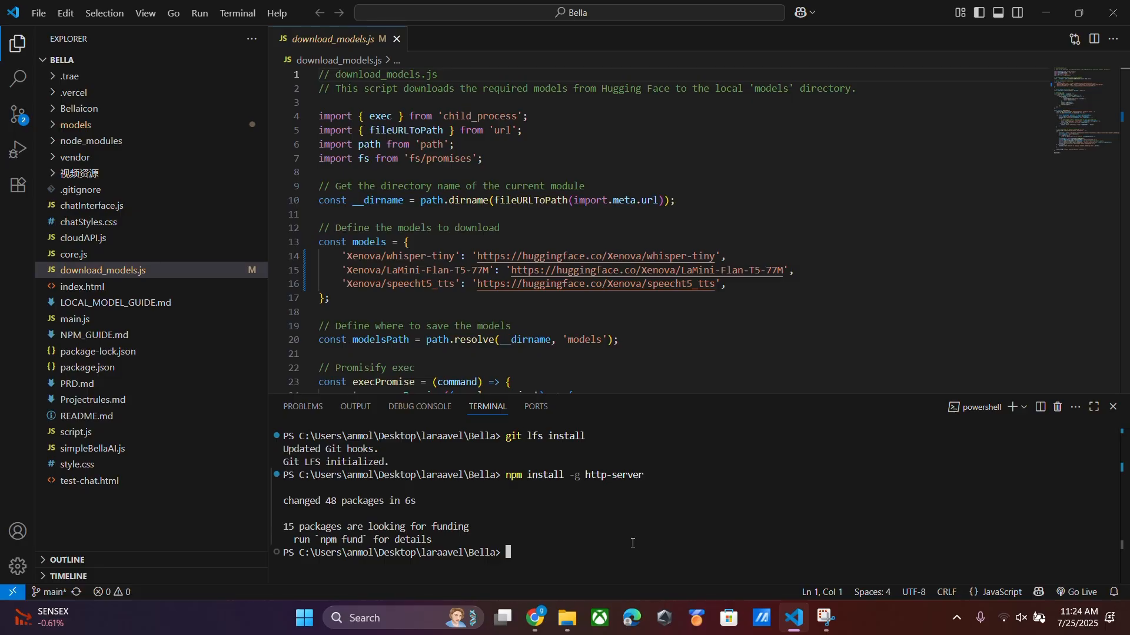
{"action": "type", "text": "http-server . -p 8081 -c-1 --cors --headers='{\"Cross-Origin-Opener-Policy\": \"same-origin\", \"Cross-Origin-Embedder-Policy\": \"require-corp\"}' -o"}
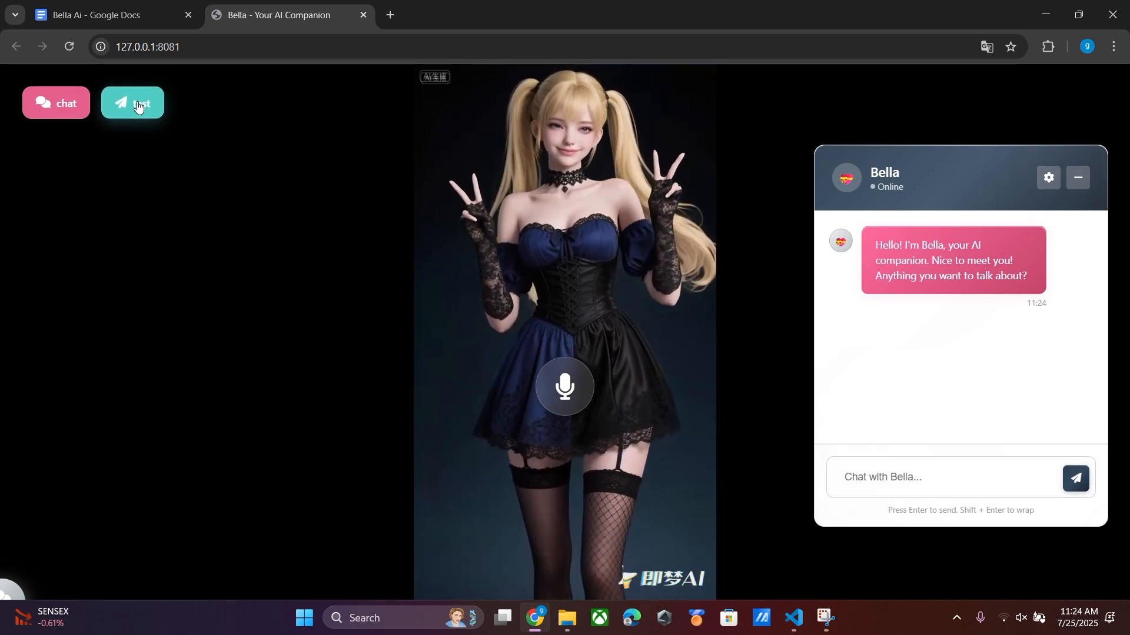
Post three test messages in the Bella chat, then start voice input with the microphone.
{"action": "left_click", "coordinate": [132, 102]}
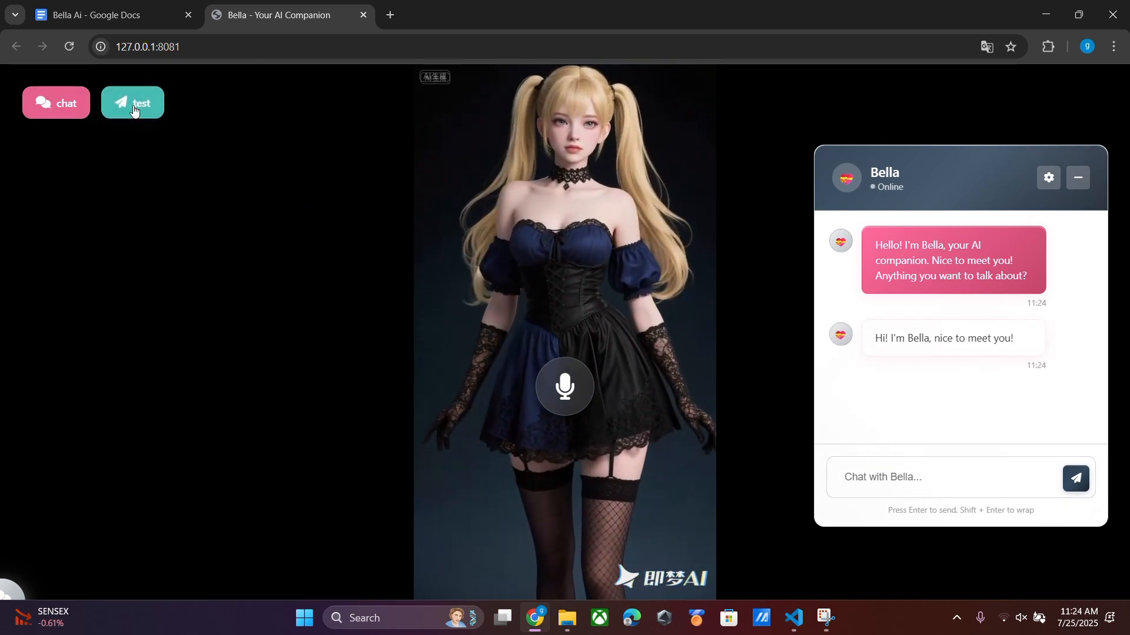
{"action": "left_click", "coordinate": [132, 102]}
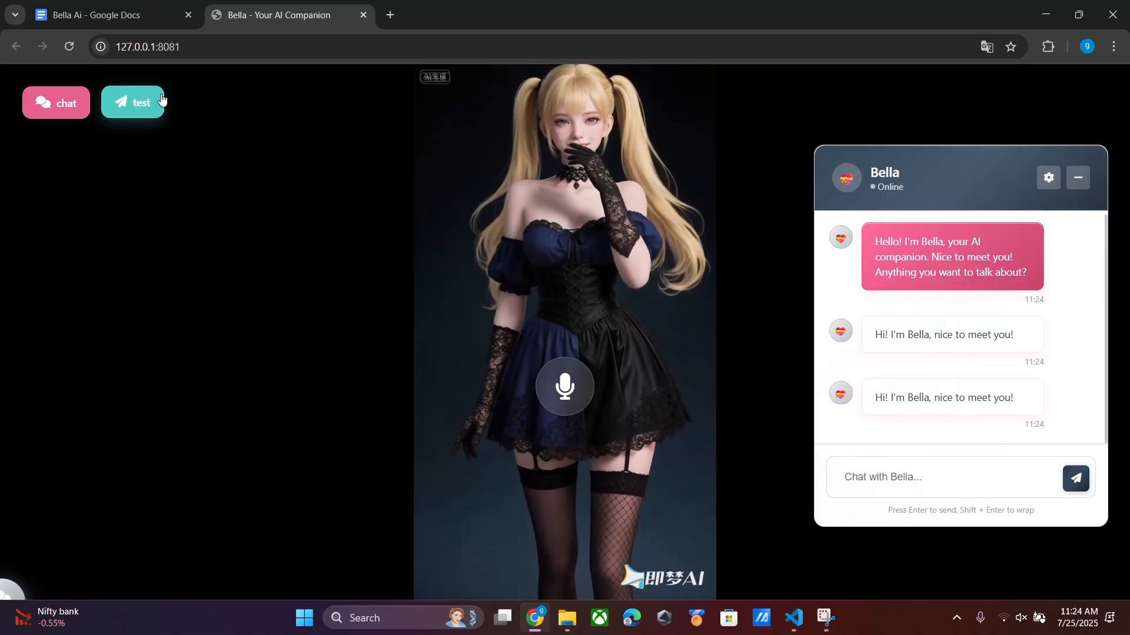
{"action": "left_click", "coordinate": [132, 102]}
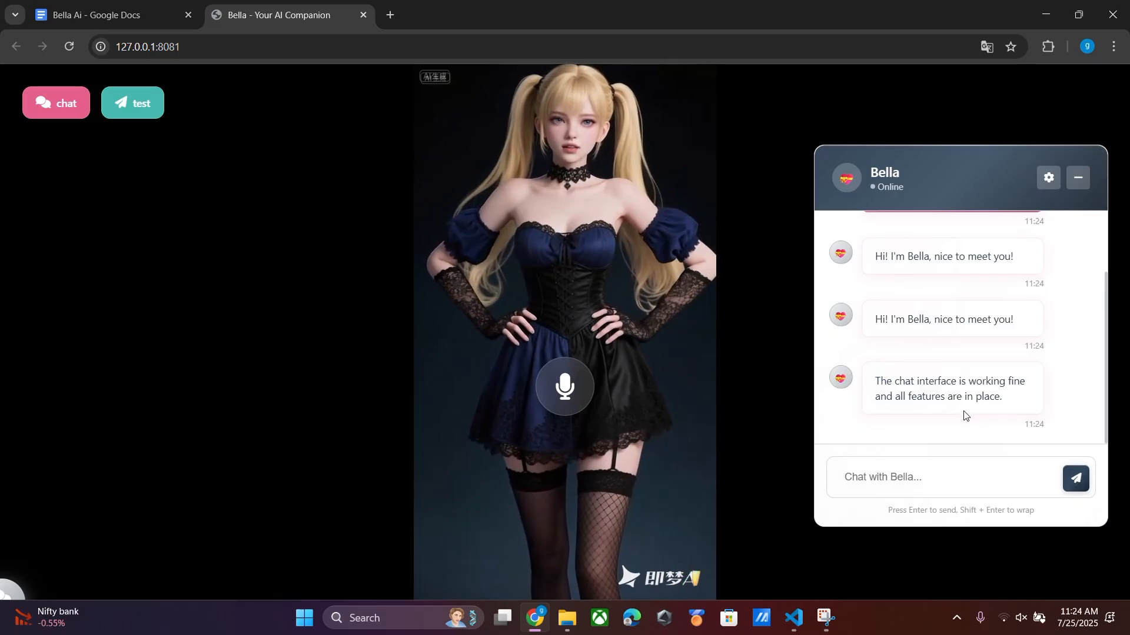
{"action": "left_click", "coordinate": [564, 387]}
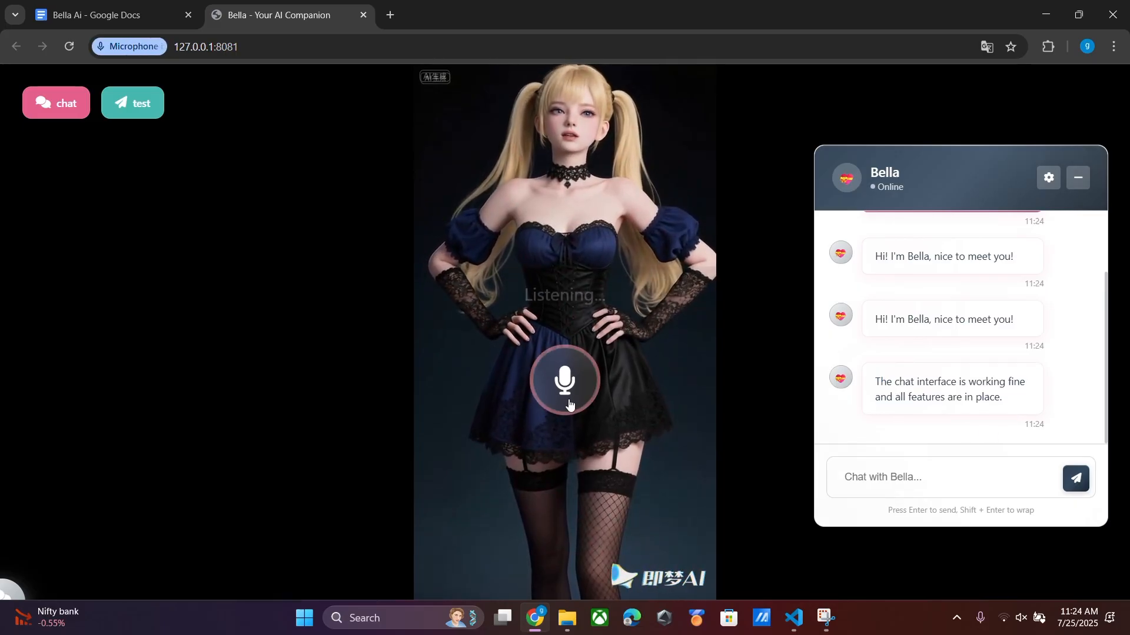